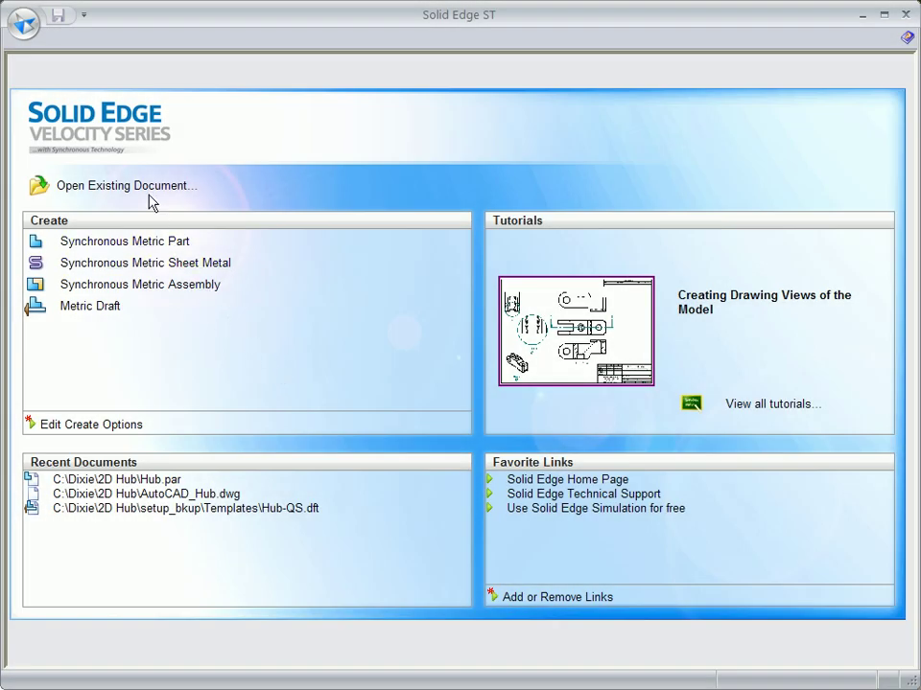
Open the file browser and filter it to AutoCAD documents (*.dwg)
{"action": "left_click", "coordinate": [125, 185]}
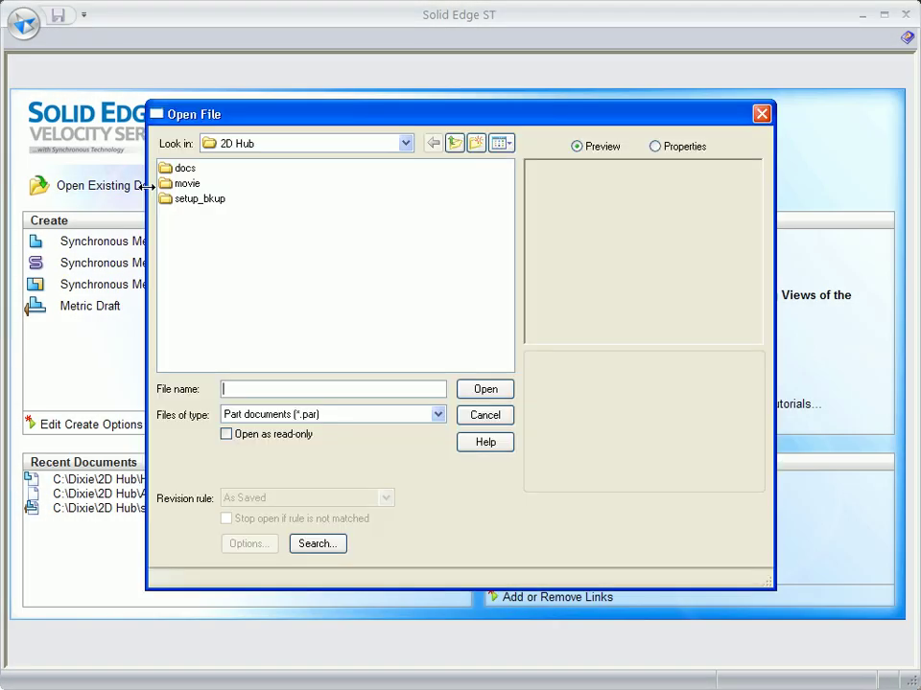
{"action": "left_click", "coordinate": [438, 414]}
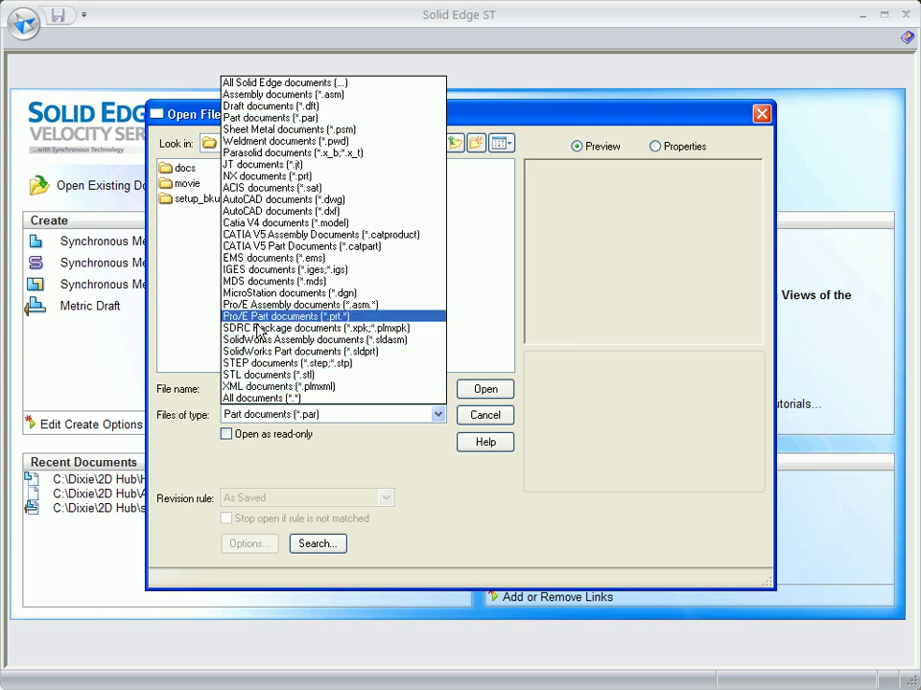
{"action": "left_click", "coordinate": [284, 200]}
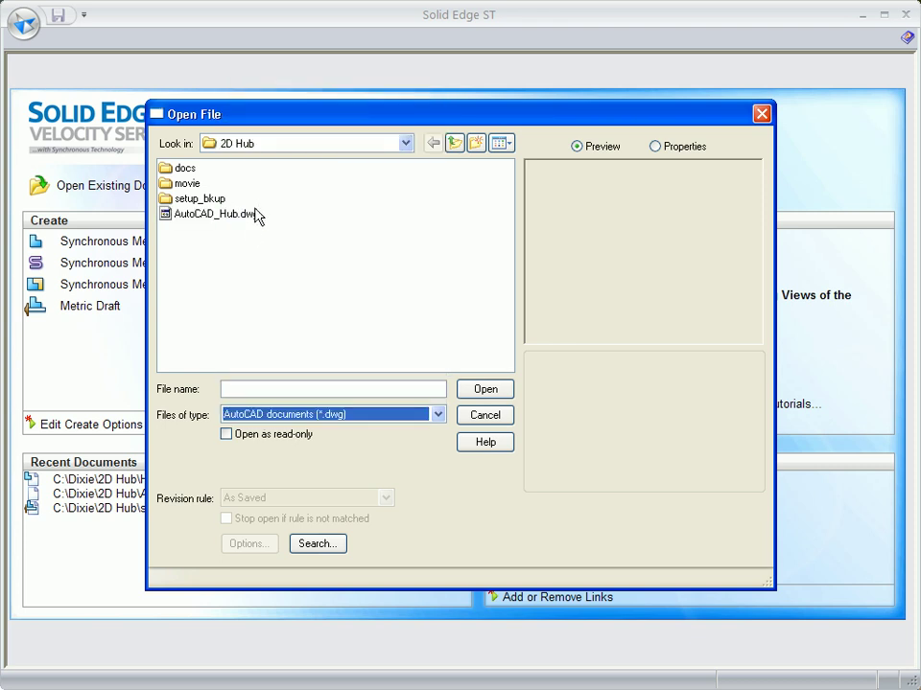
Translate AutoCAD_Hub.dwg, previewing and zooming its layers and views before finishing
{"action": "double_click", "coordinate": [208, 214]}
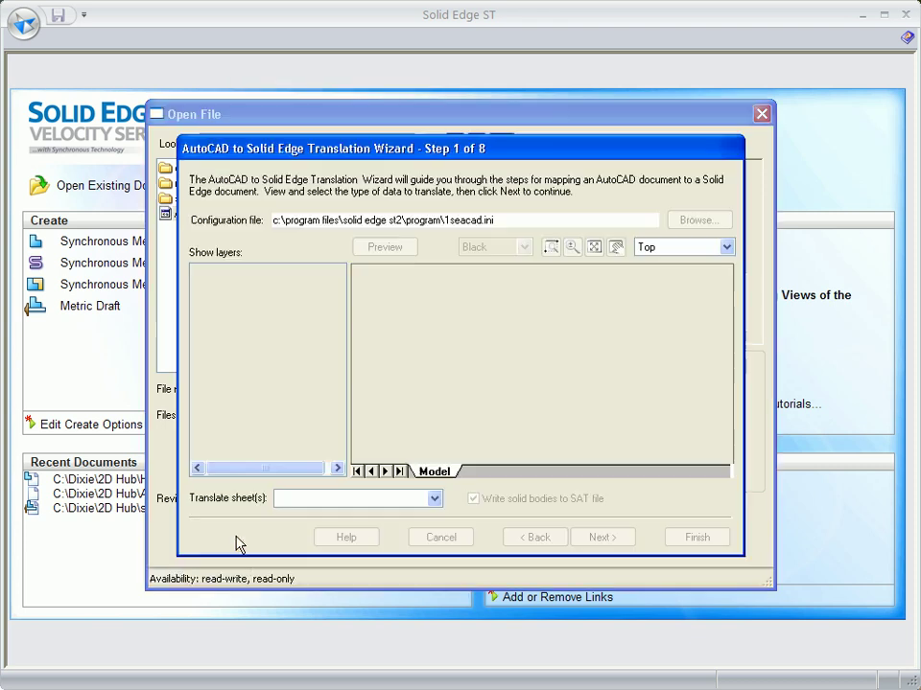
{"action": "left_click", "coordinate": [384, 246]}
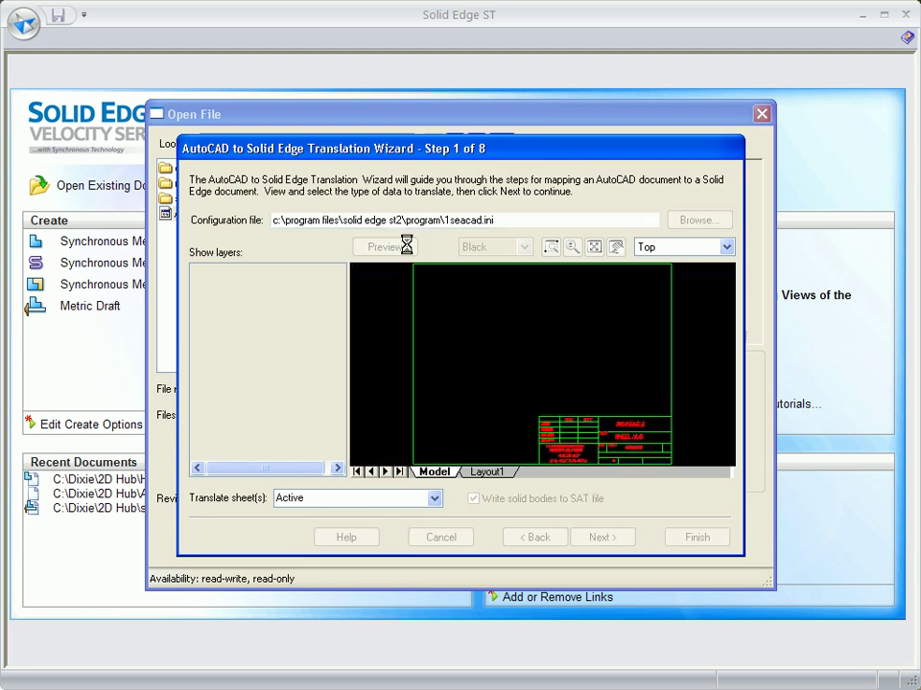
{"action": "left_click", "coordinate": [383, 246]}
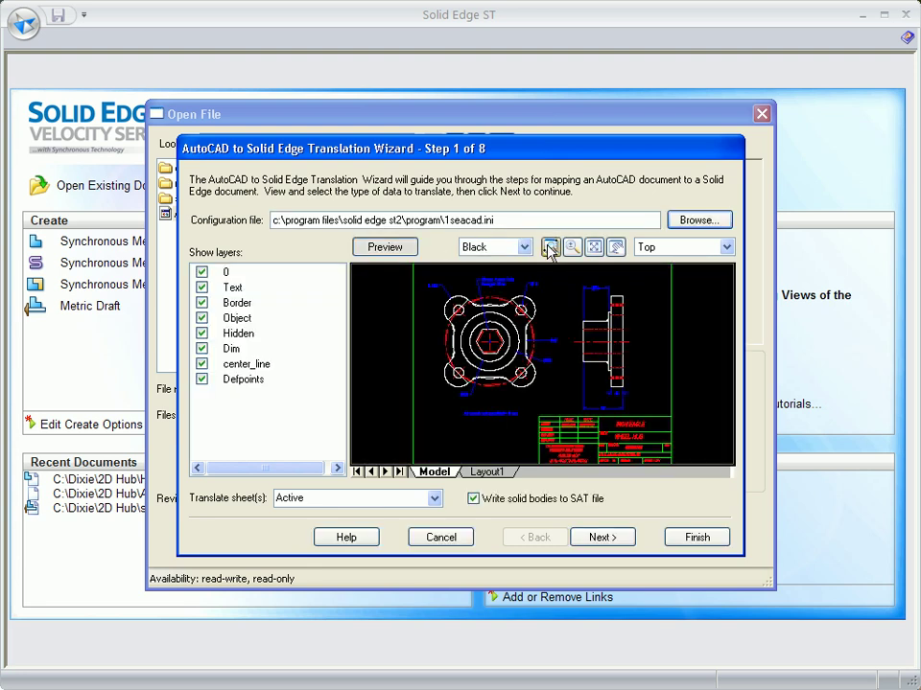
{"action": "left_click", "coordinate": [550, 247]}
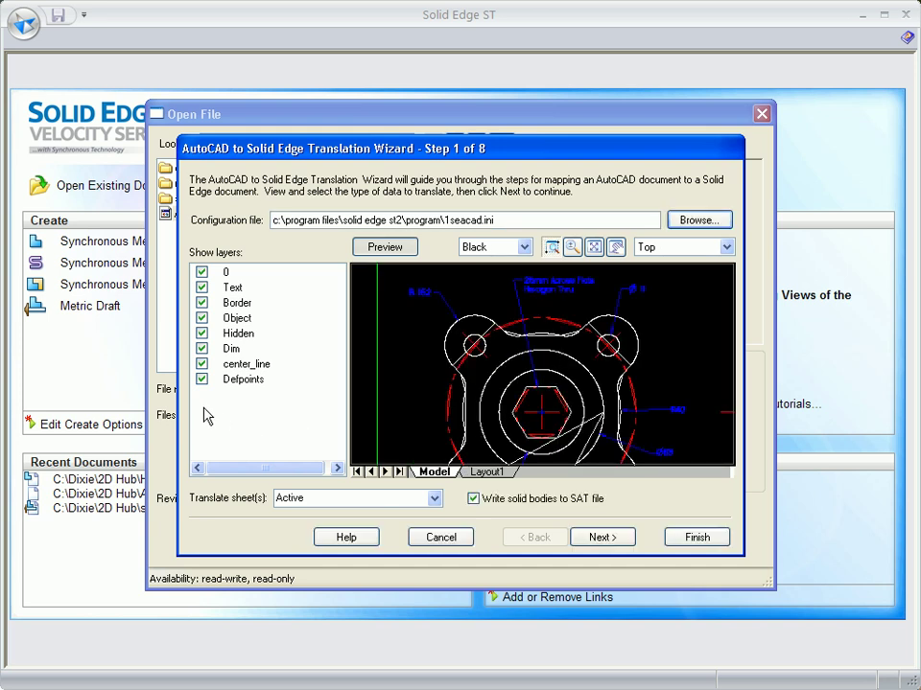
{"action": "left_click", "coordinate": [202, 348]}
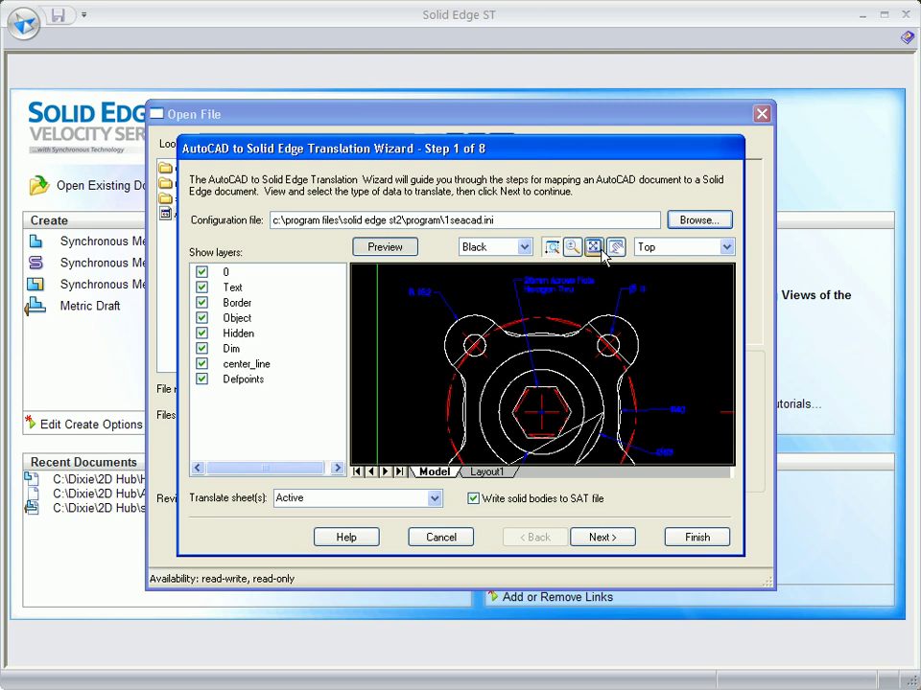
{"action": "left_click", "coordinate": [594, 247]}
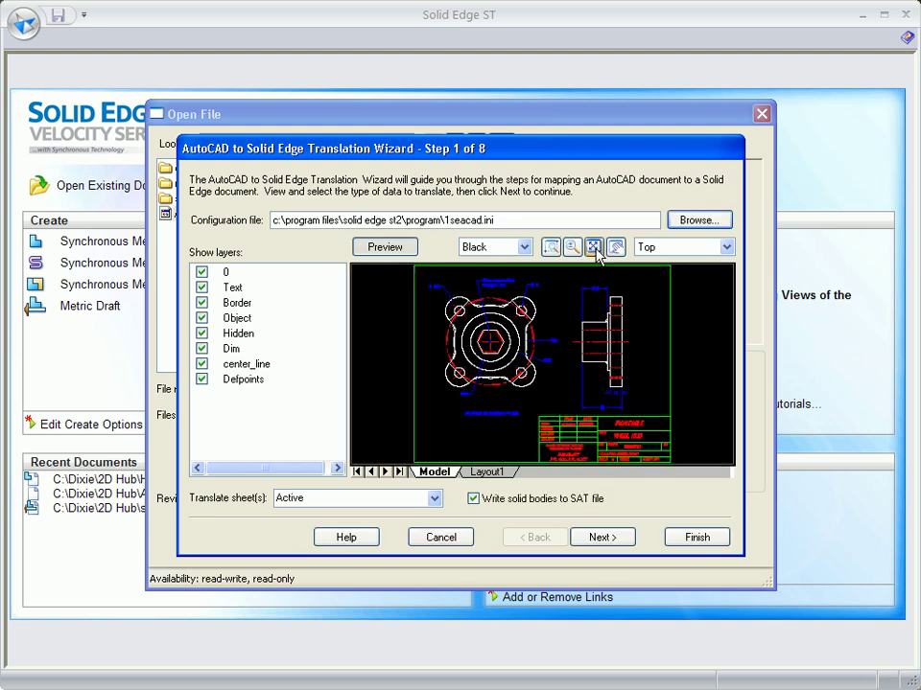
{"action": "left_click", "coordinate": [440, 537]}
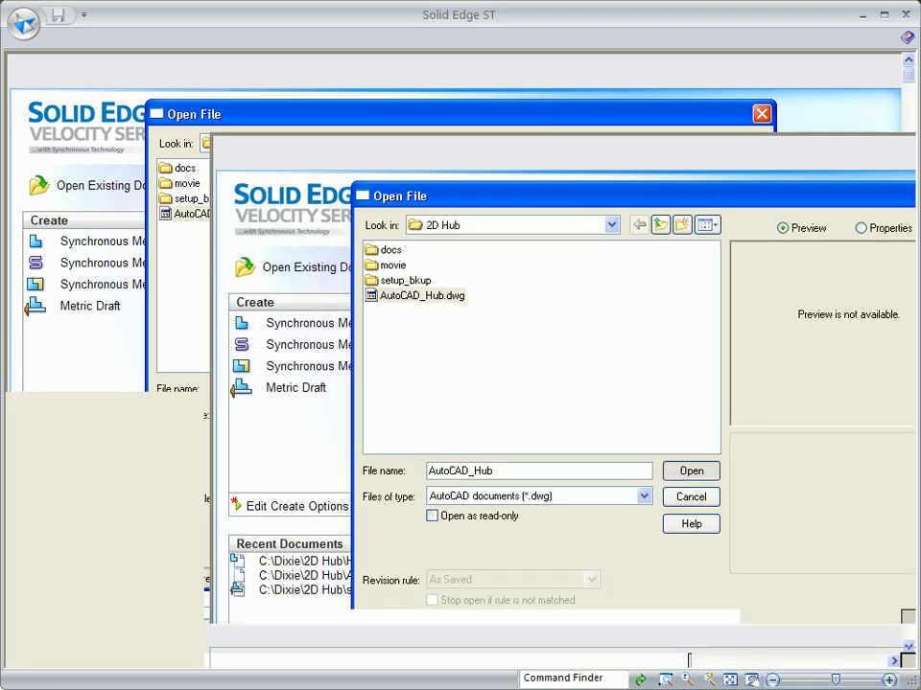
Move the 'All rounds not specified' note lower on the sheet
{"action": "left_click", "coordinate": [691, 471]}
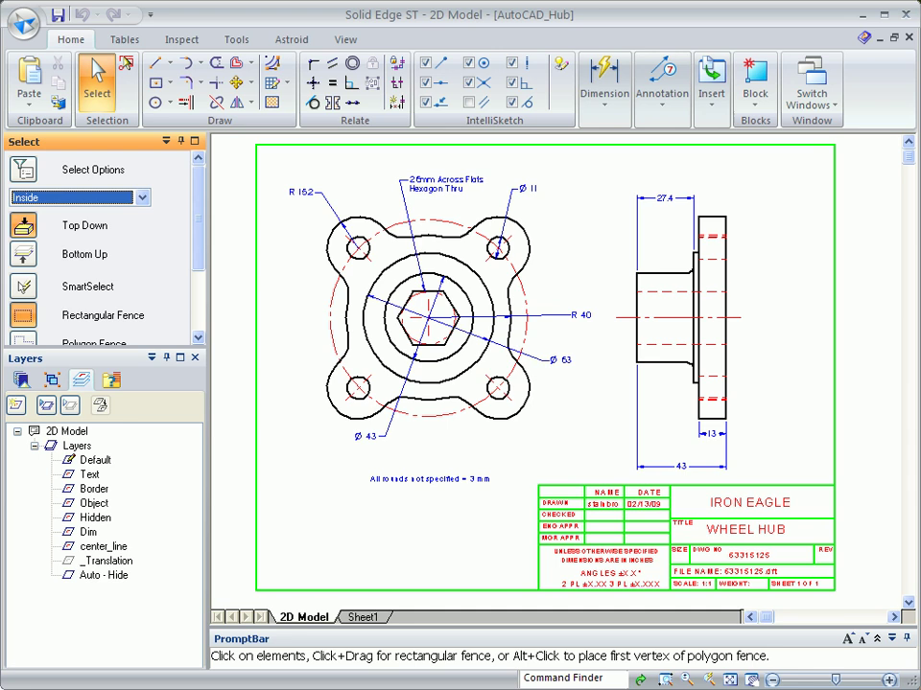
{"action": "left_click", "coordinate": [428, 480]}
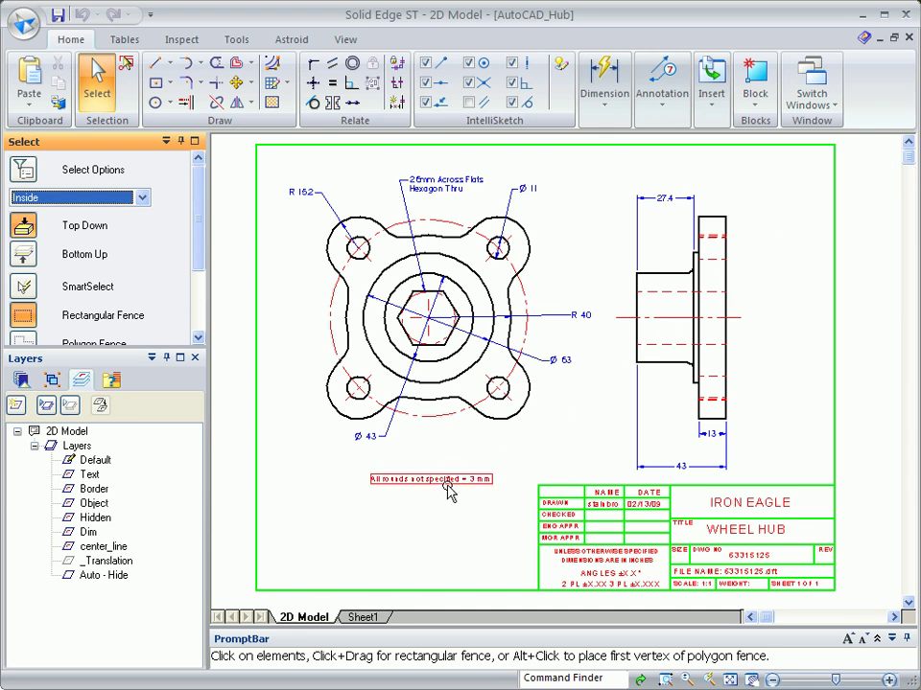
{"action": "double_click", "coordinate": [431, 479]}
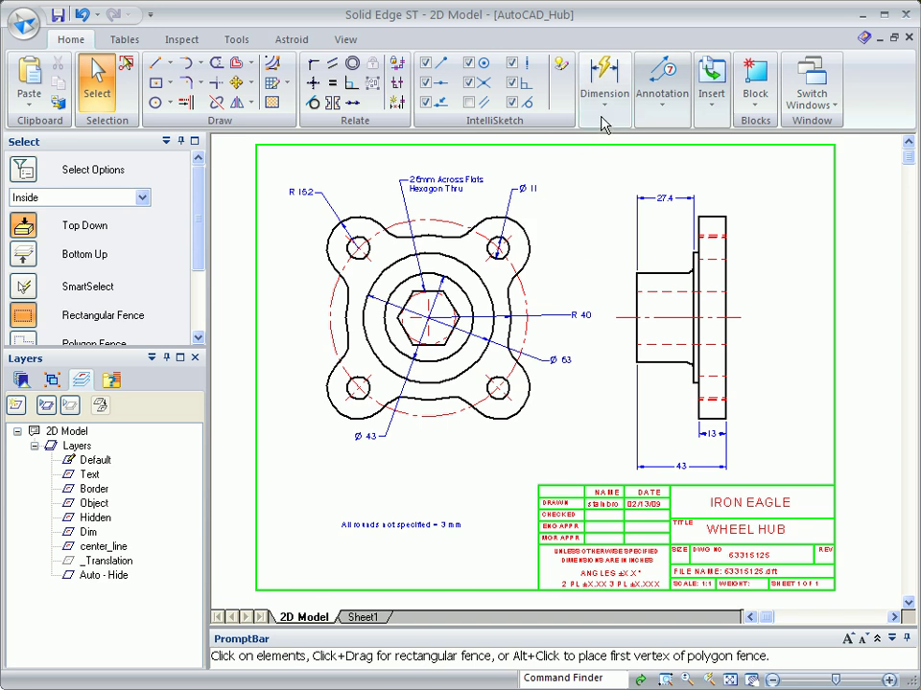
Add a 45° Angle Between dimension beside the lower-left bolt hole
{"action": "left_click", "coordinate": [604, 81]}
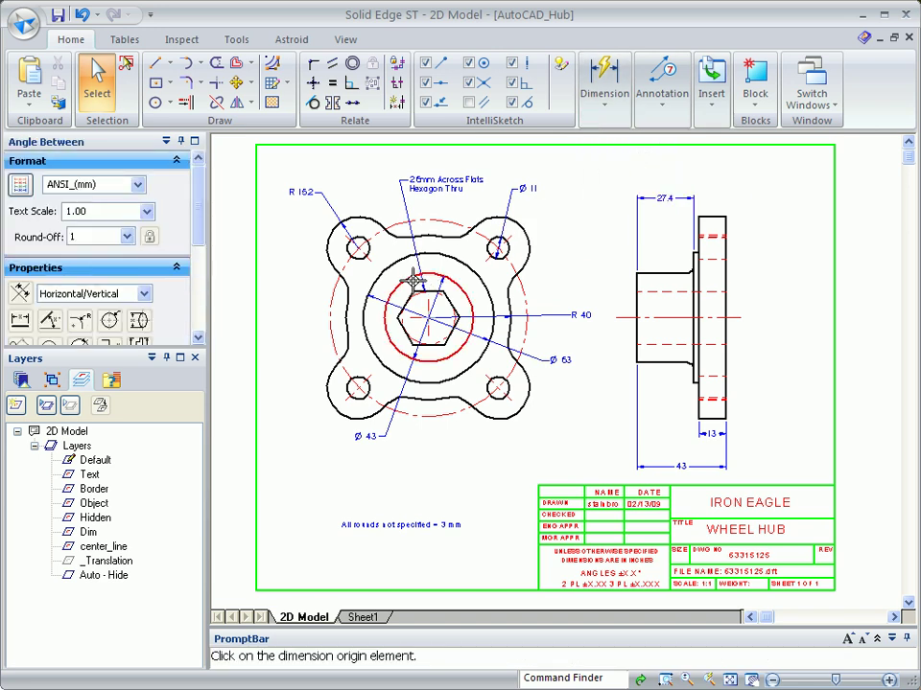
{"action": "left_click", "coordinate": [355, 408]}
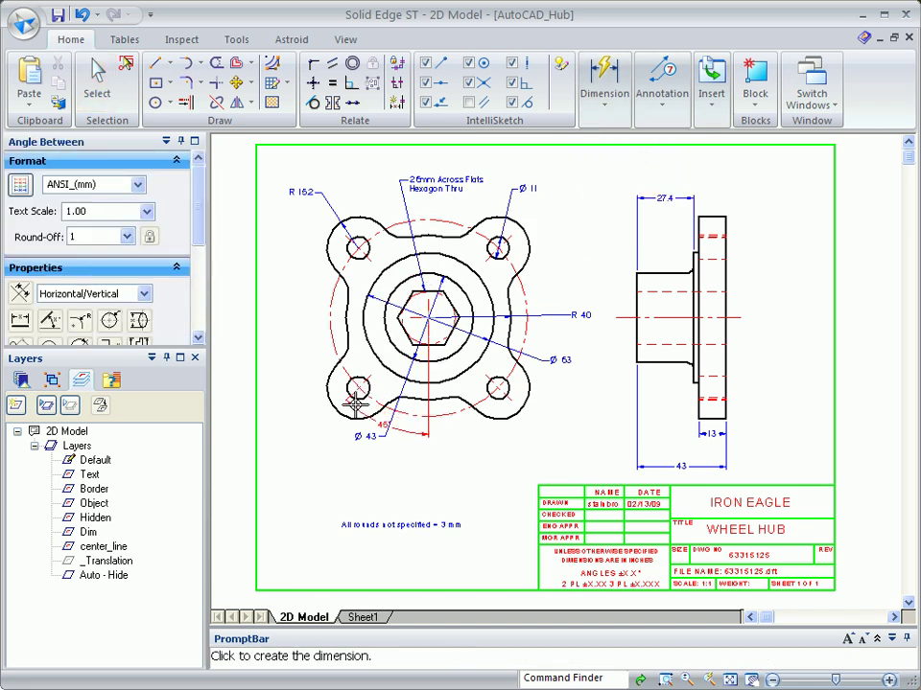
{"action": "left_click", "coordinate": [355, 398]}
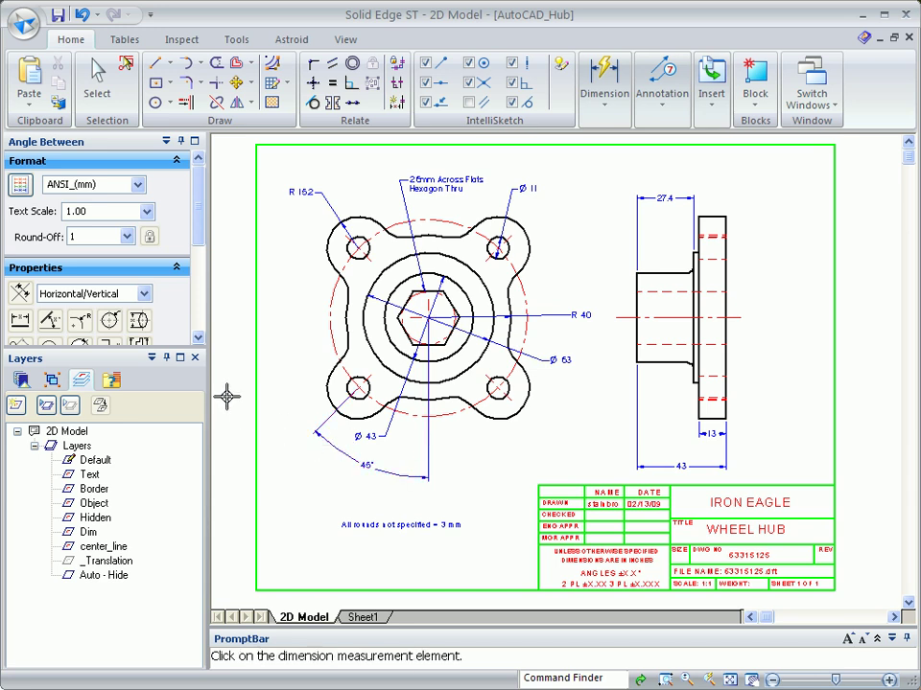
{"action": "left_click", "coordinate": [95, 82]}
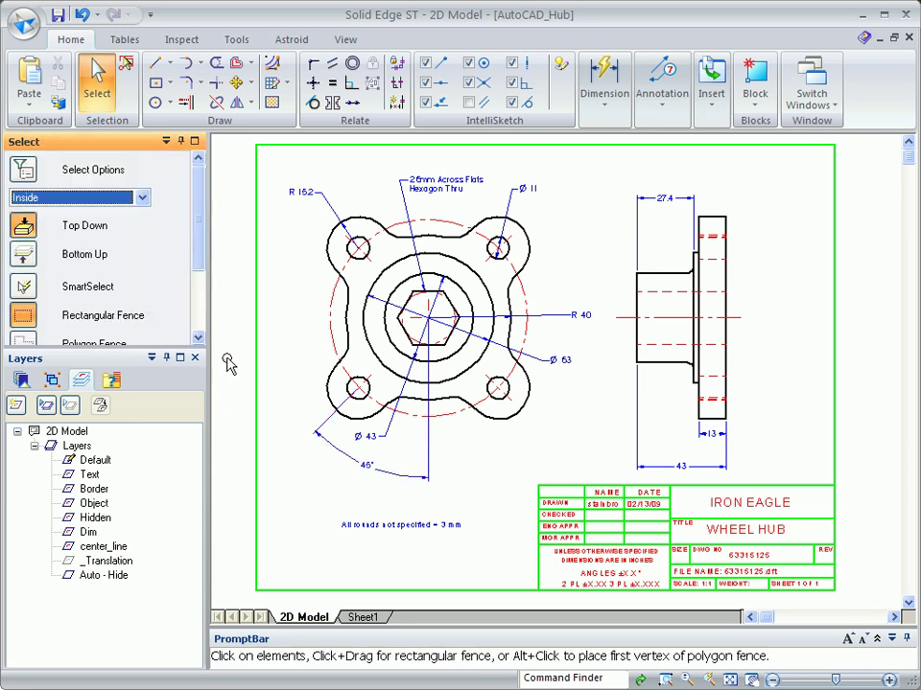
Run Create 3D with the side view as primary to build a three-protrusion synchronous part
{"action": "left_click", "coordinate": [103, 546]}
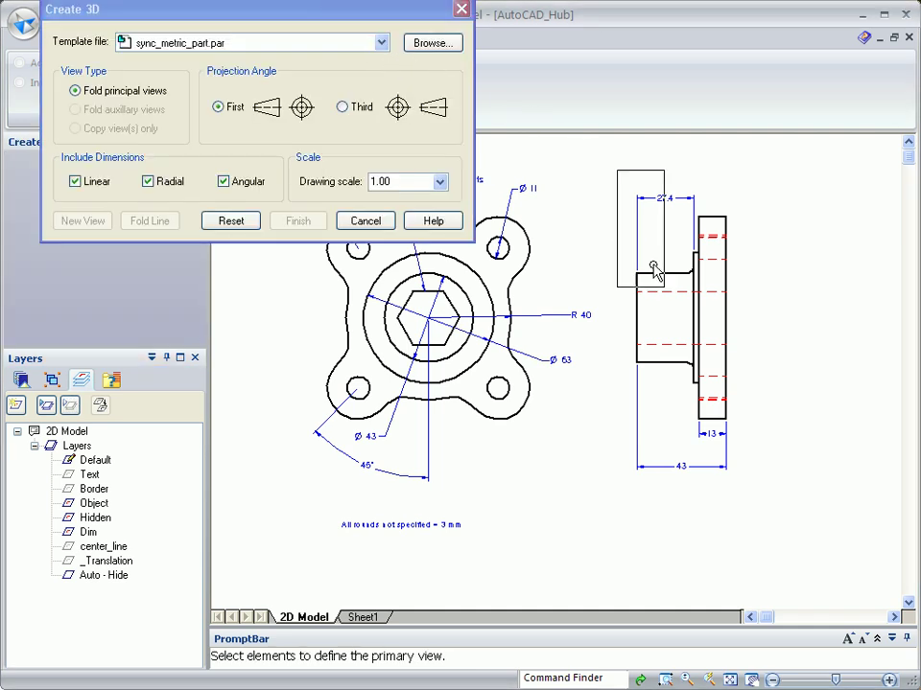
{"action": "left_click", "coordinate": [652, 268]}
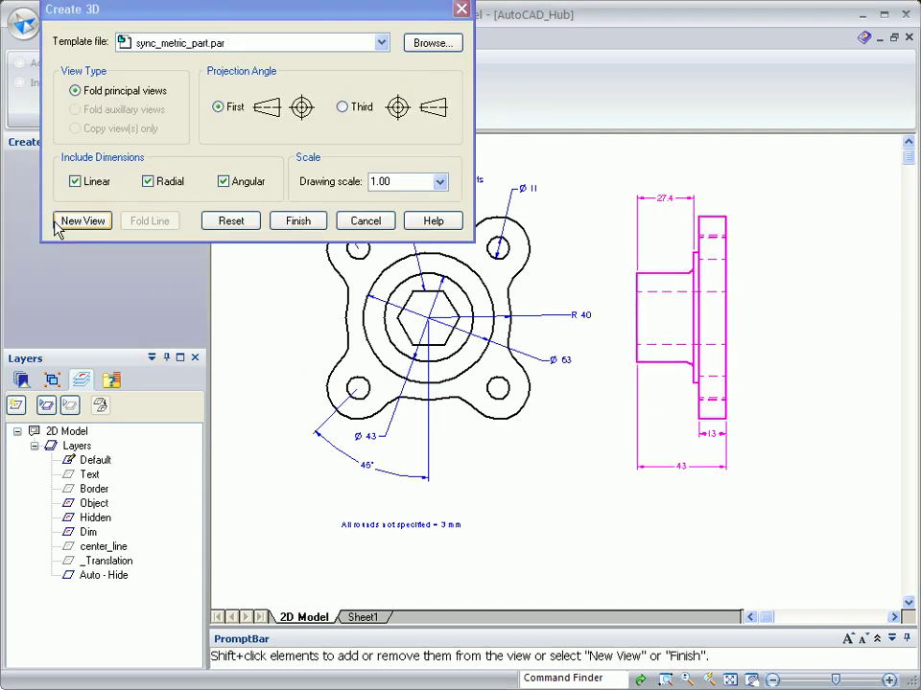
{"action": "left_click", "coordinate": [83, 220]}
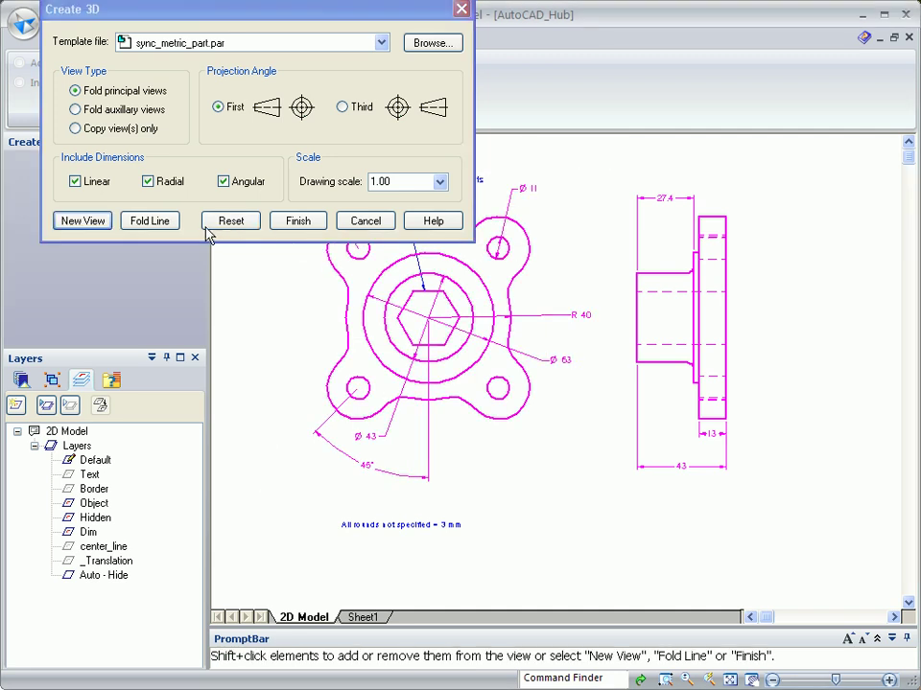
{"action": "left_click", "coordinate": [150, 220]}
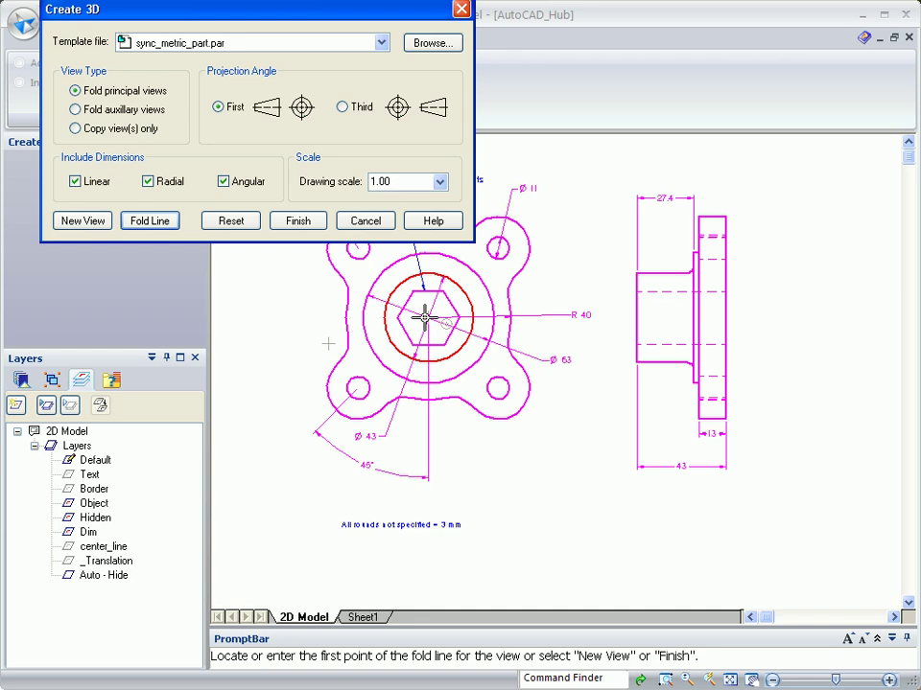
{"action": "left_click", "coordinate": [422, 317]}
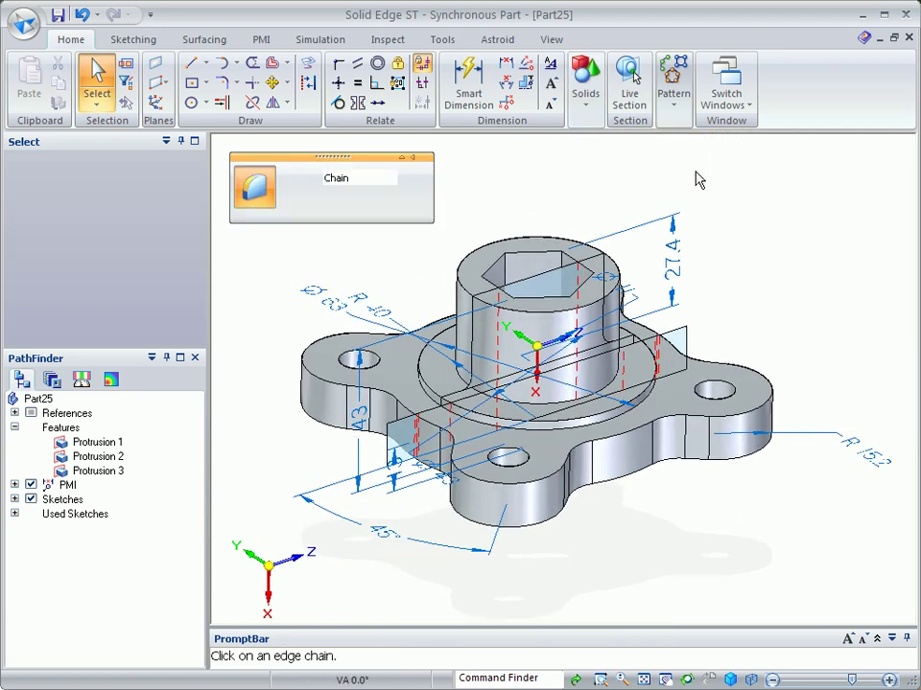
Round the boss-to-flange edge, hide sketches, and show the 45 Deg Plane
{"action": "left_click", "coordinate": [537, 345]}
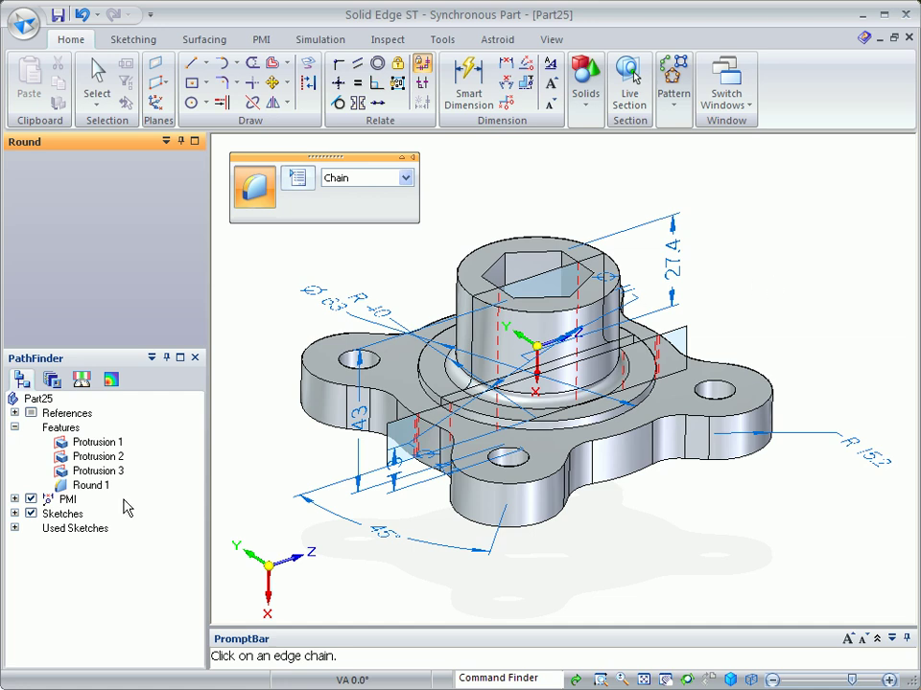
{"action": "left_click", "coordinate": [31, 514]}
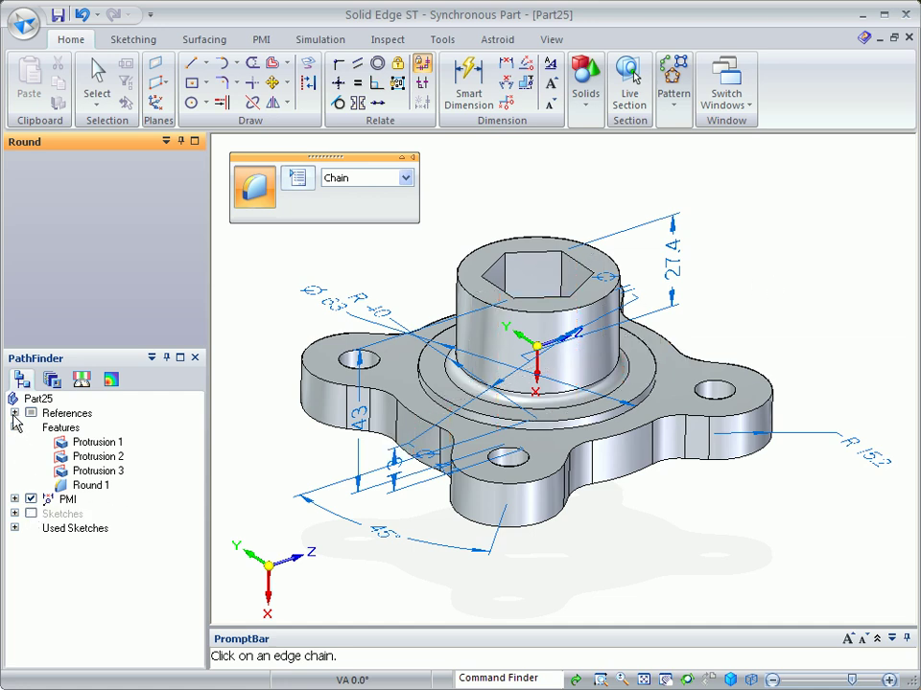
{"action": "left_click", "coordinate": [15, 413]}
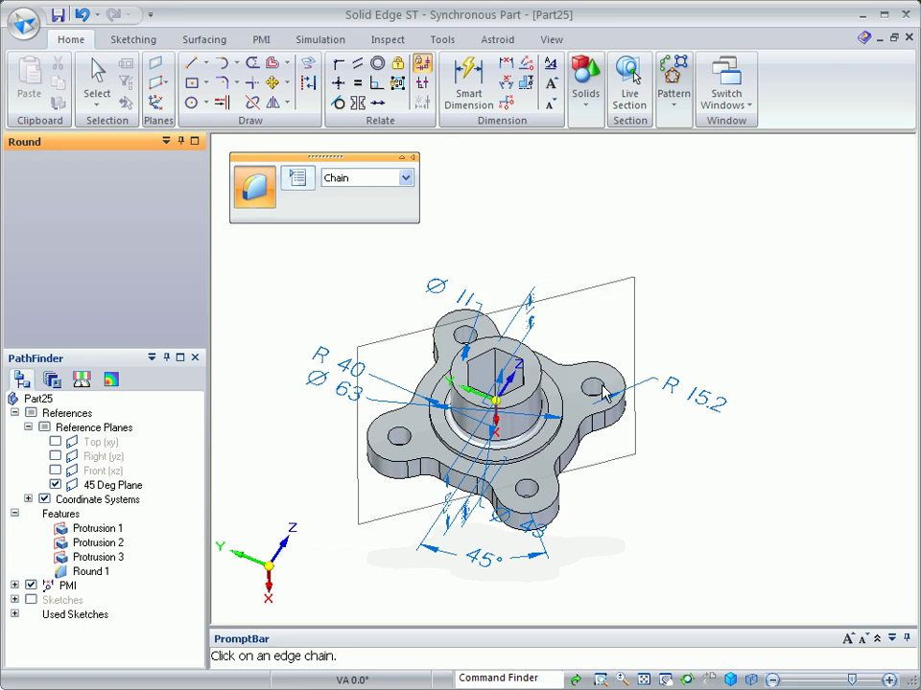
Drag the four lobe faces outward and set the hub boss height to 30
{"action": "left_click", "coordinate": [96, 86]}
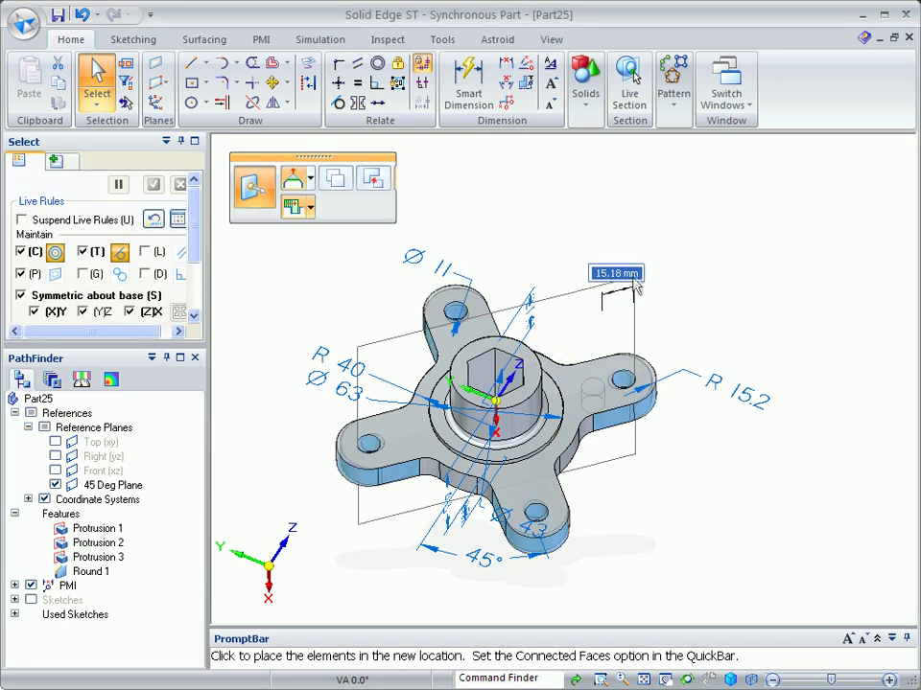
{"action": "left_click", "coordinate": [623, 384]}
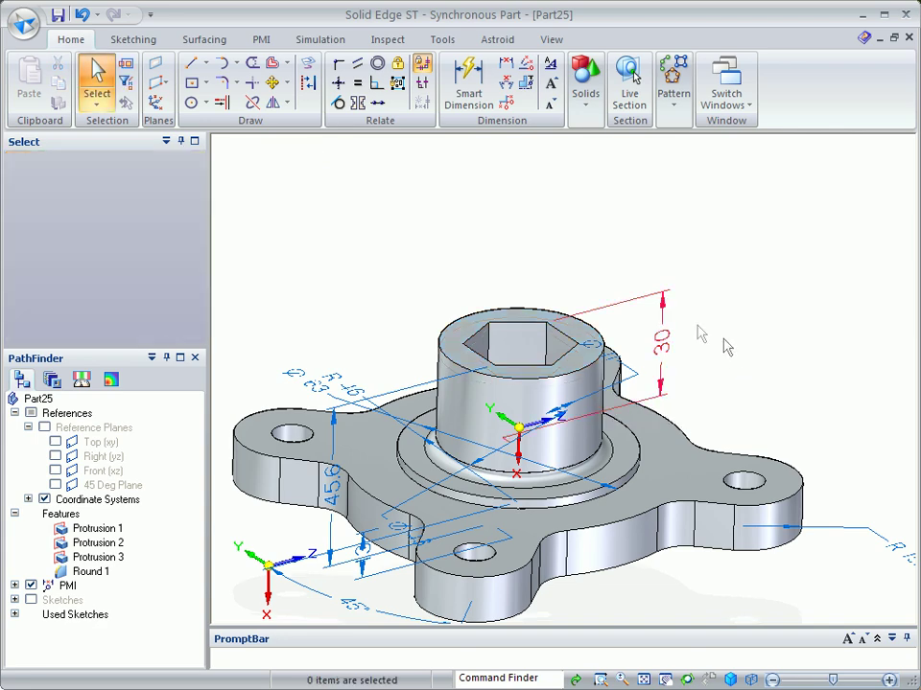
Raise the collar face upward so the overall height reads 63.67
{"action": "left_click", "coordinate": [494, 340]}
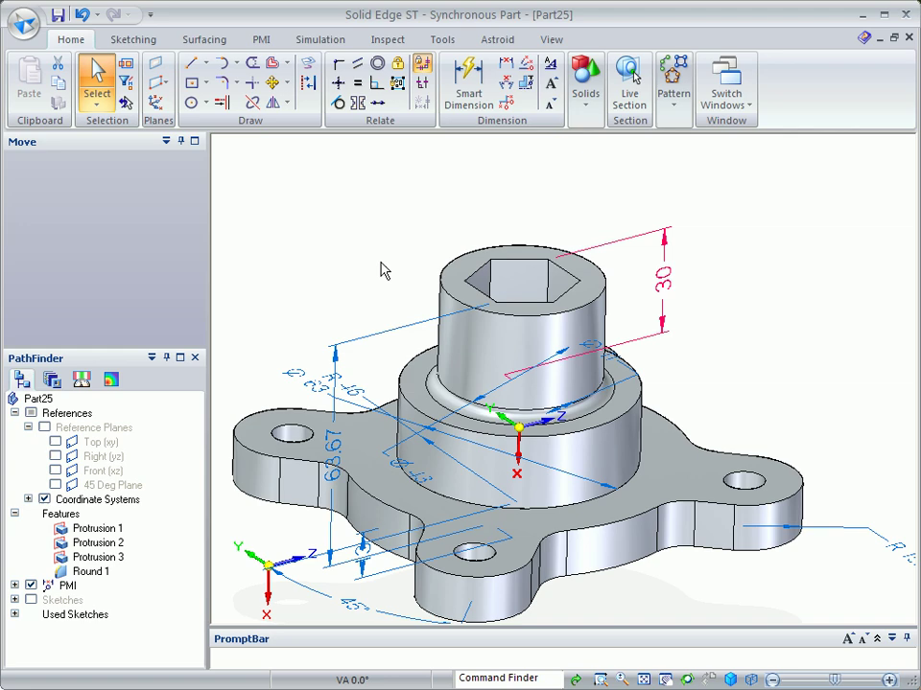
{"action": "left_click", "coordinate": [518, 384]}
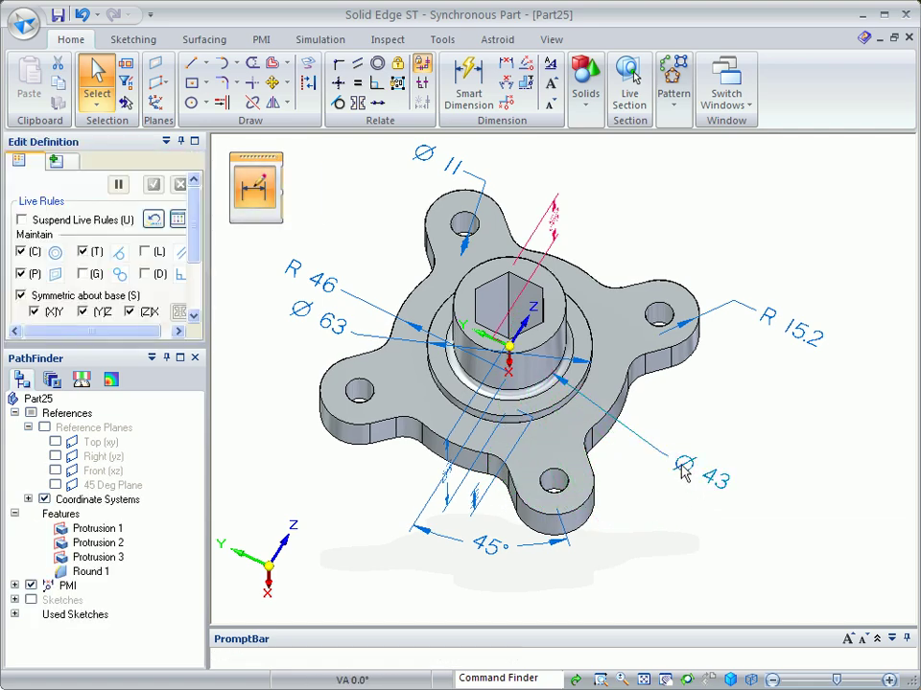
Drive the Ø63 collar diameter from Ø43 by formula and save as Hub.par
{"action": "left_click", "coordinate": [331, 323]}
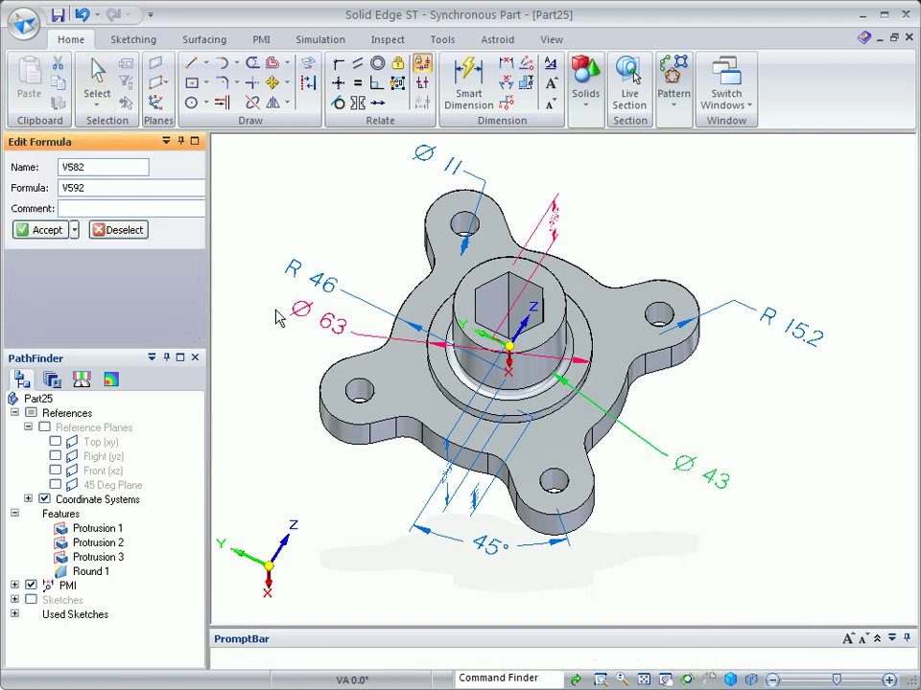
{"action": "left_click", "coordinate": [42, 229]}
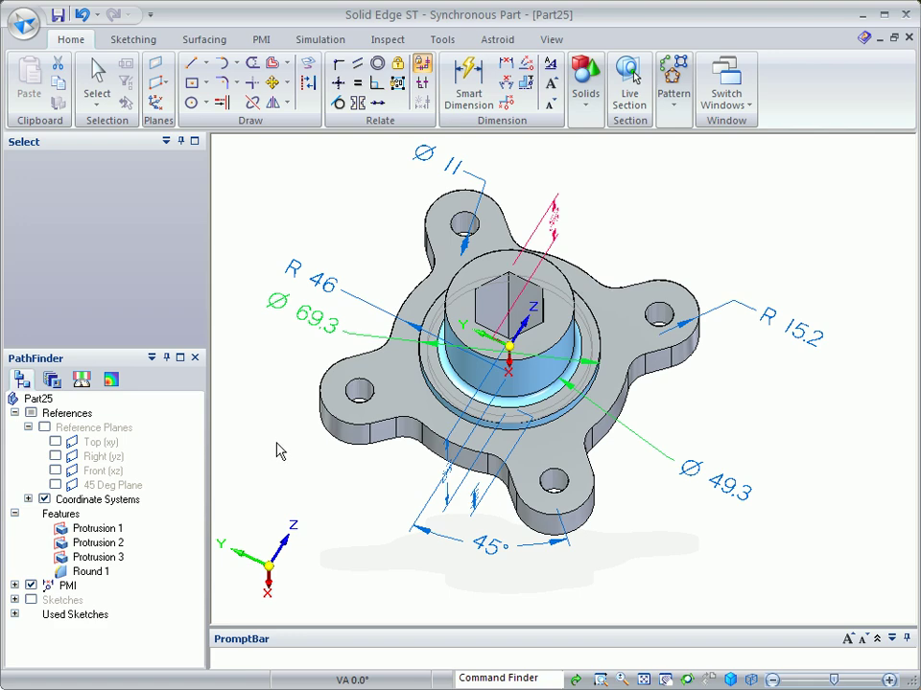
{"action": "left_click", "coordinate": [24, 23]}
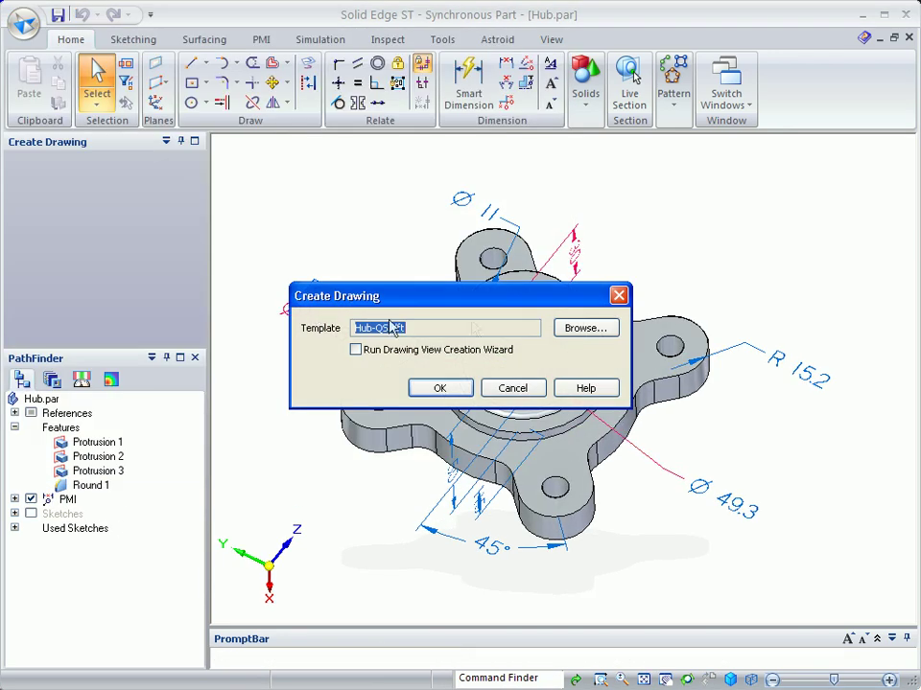
Generate the hub draft using the Hub-QS.dft Quicksheet template
{"action": "left_click", "coordinate": [585, 328]}
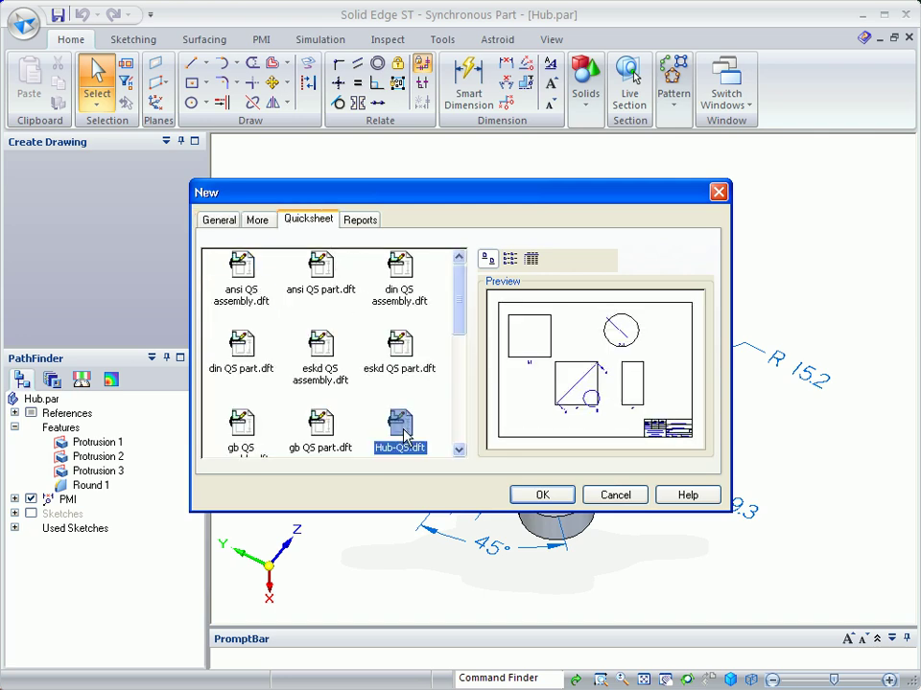
{"action": "left_click", "coordinate": [540, 494]}
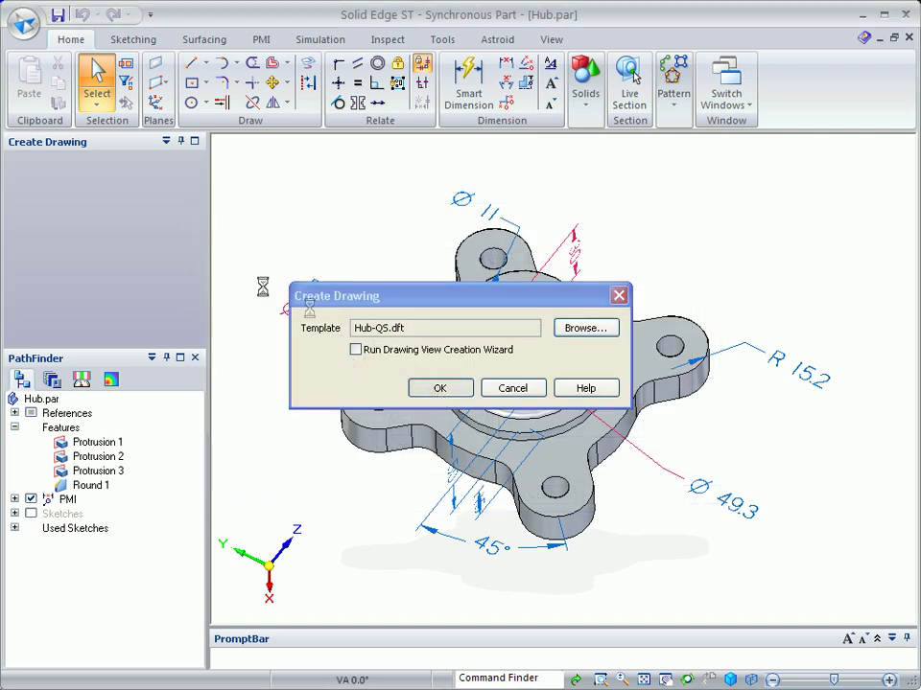
{"action": "left_click", "coordinate": [440, 388]}
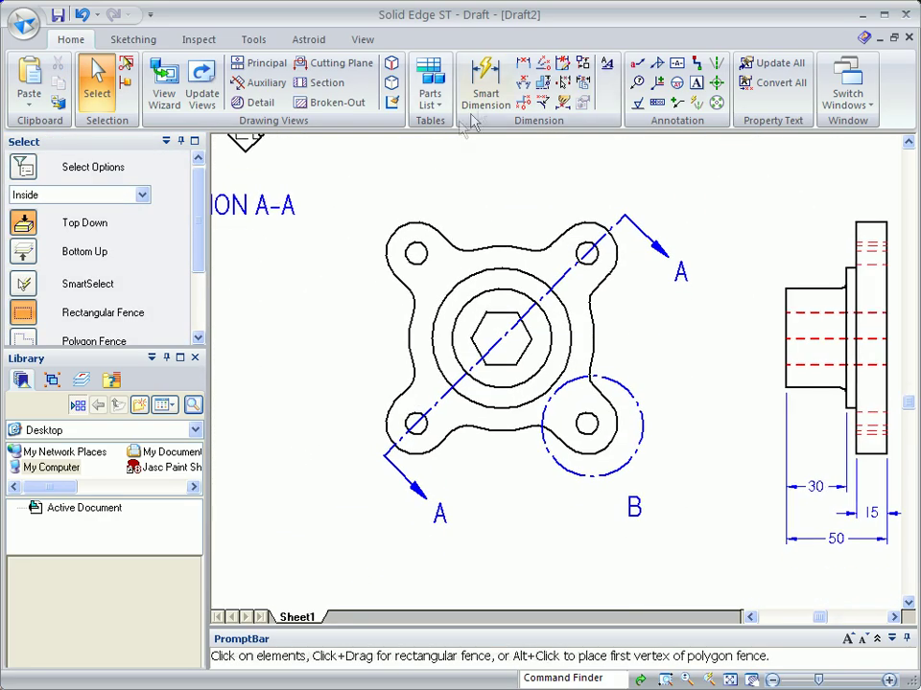
Smart-dimension the front view: Ø11 bolt hole, 15.01 hex flats, R15.2, 26 and 45°
{"action": "left_click", "coordinate": [486, 81]}
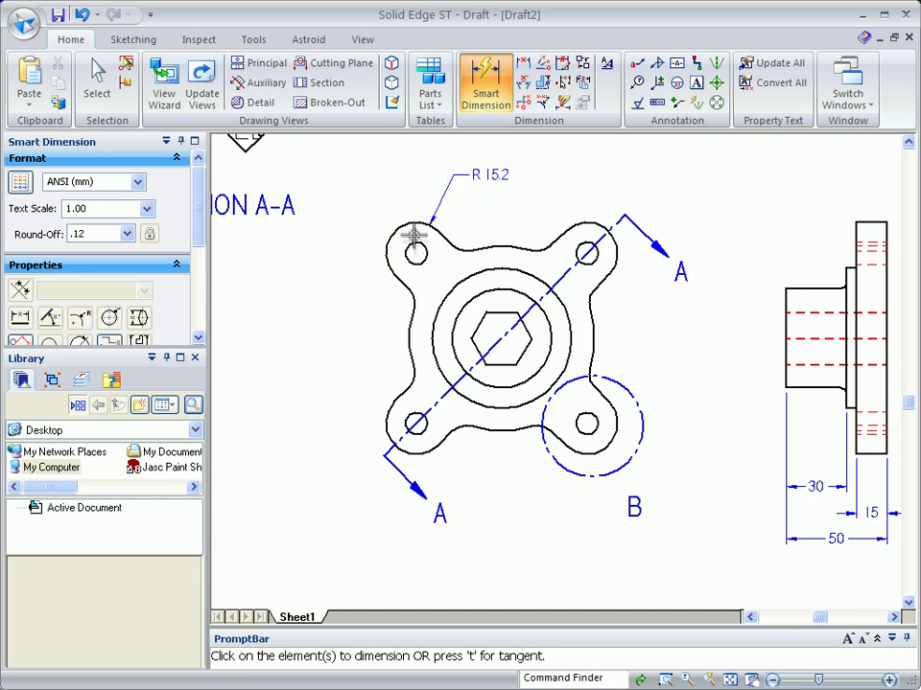
{"action": "left_click", "coordinate": [415, 253]}
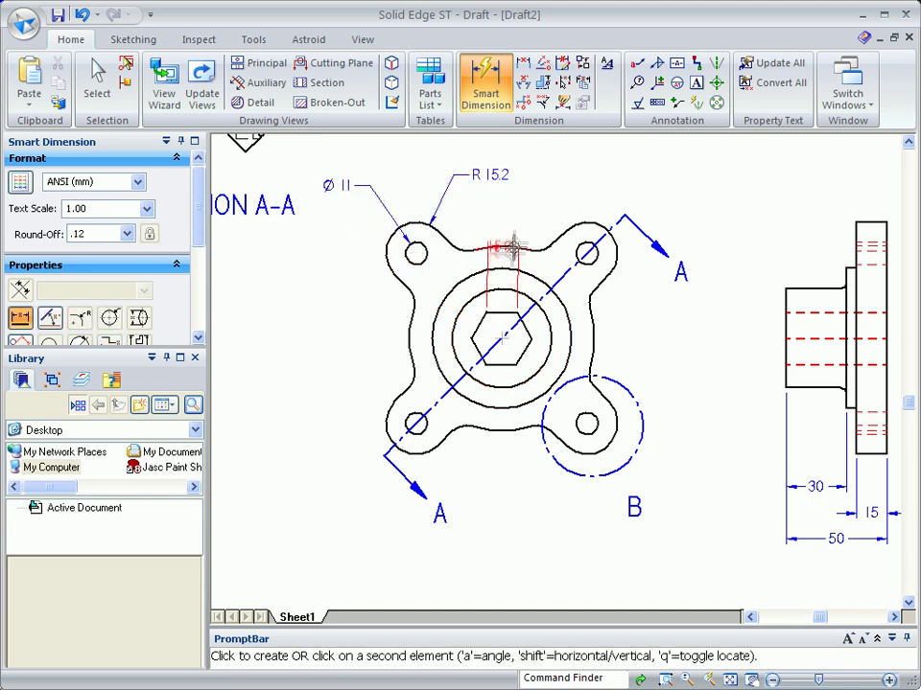
{"action": "left_click", "coordinate": [490, 369]}
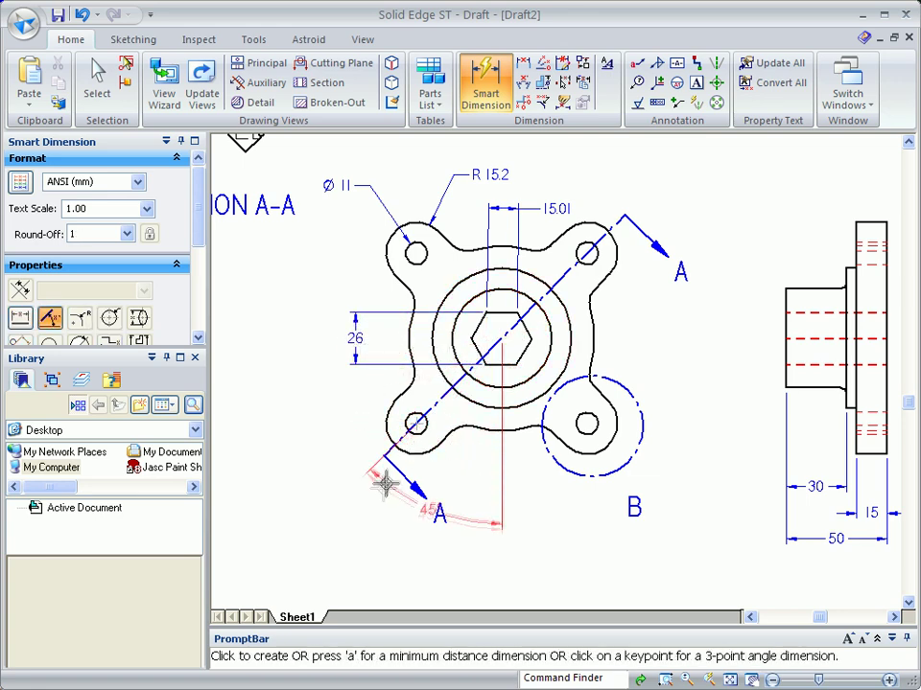
{"action": "left_click", "coordinate": [96, 81]}
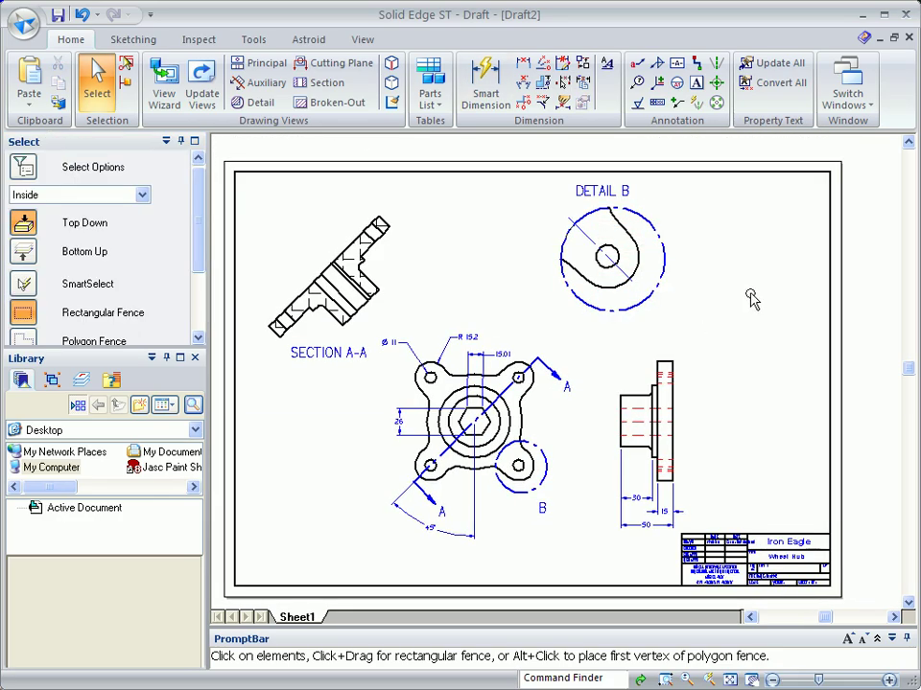
Place a shaded isometric principal view of the hub at the sheet's top right
{"action": "left_click", "coordinate": [267, 62]}
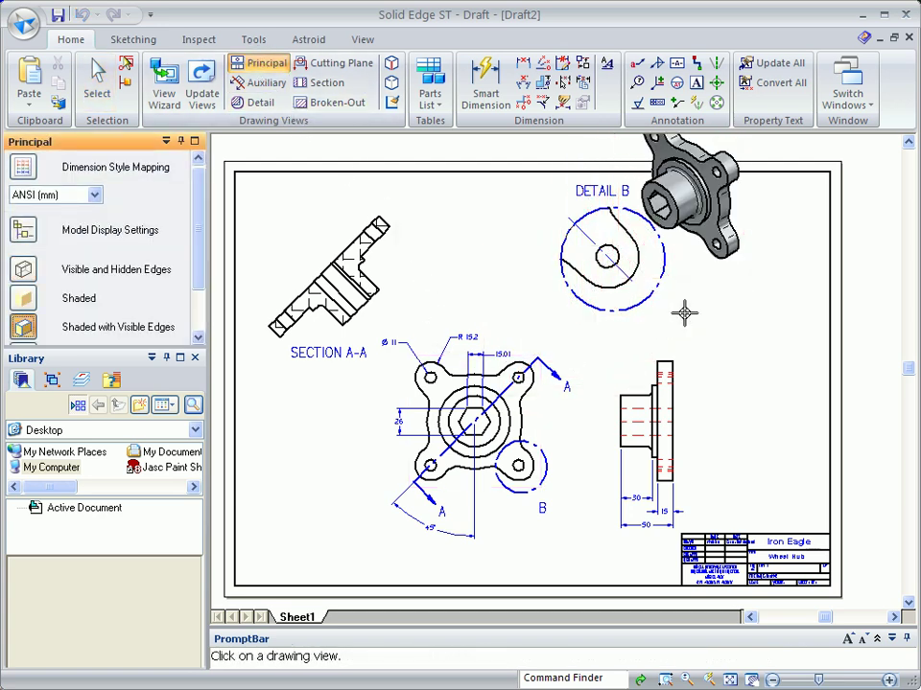
{"action": "left_click", "coordinate": [96, 81]}
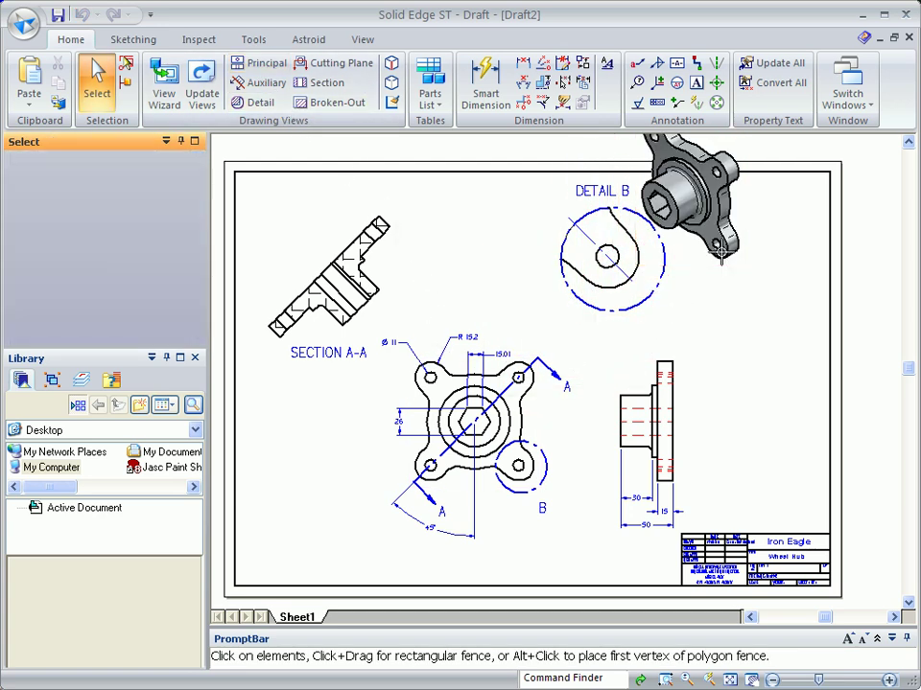